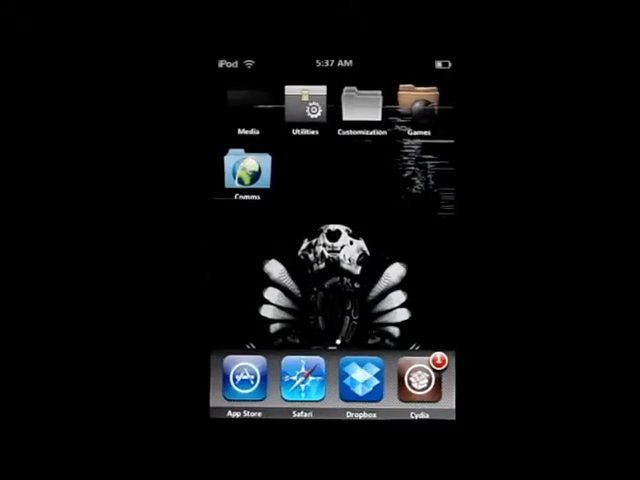
Step: Launch Categories from the Customization folder to list Comms, Customization, Games, Media and Utilities
click(359, 97)
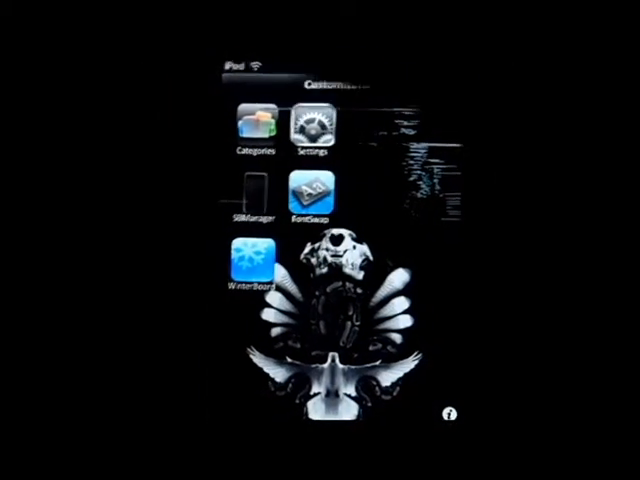
click(257, 133)
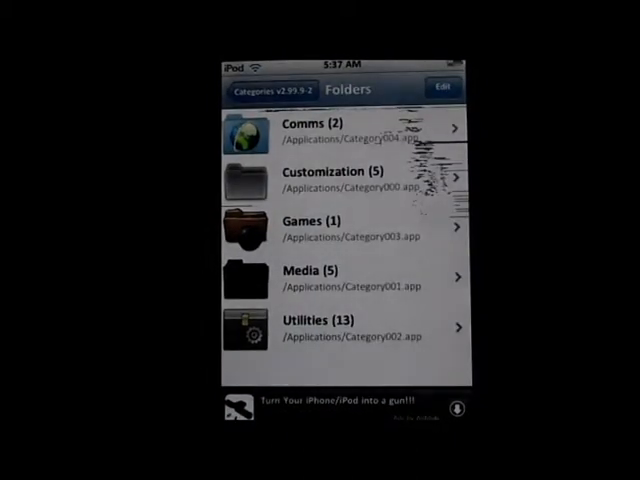
Step: Toggle folder edit mode on and off, then open the Customization folder's details
click(340, 180)
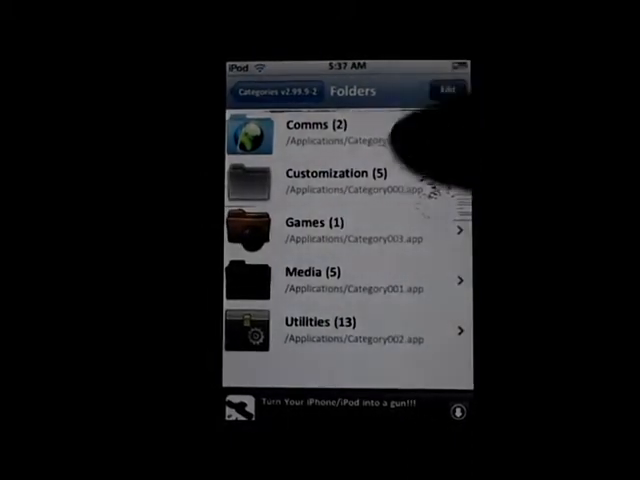
click(447, 91)
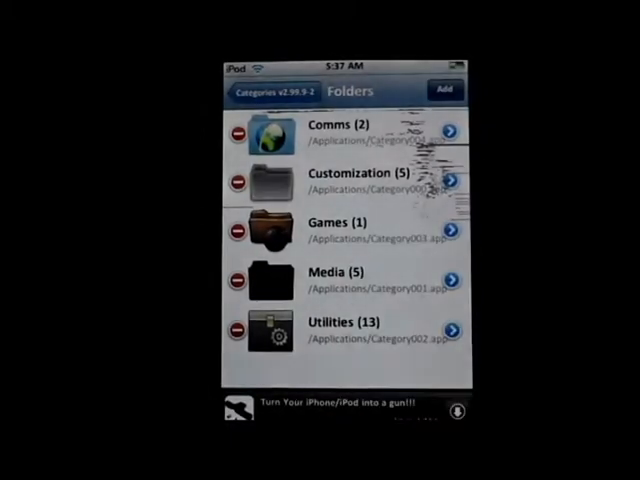
click(270, 90)
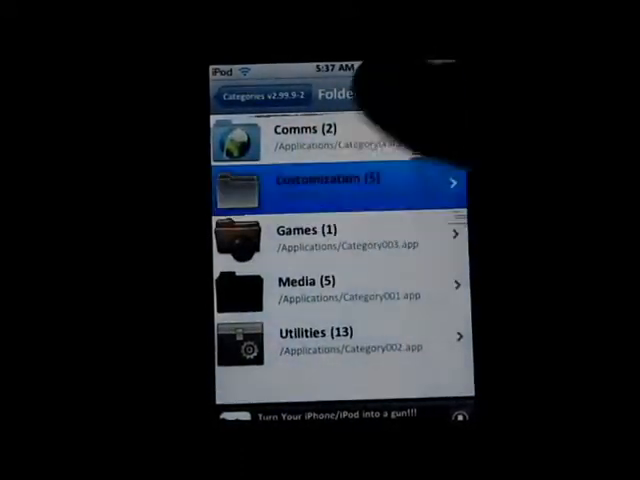
click(340, 183)
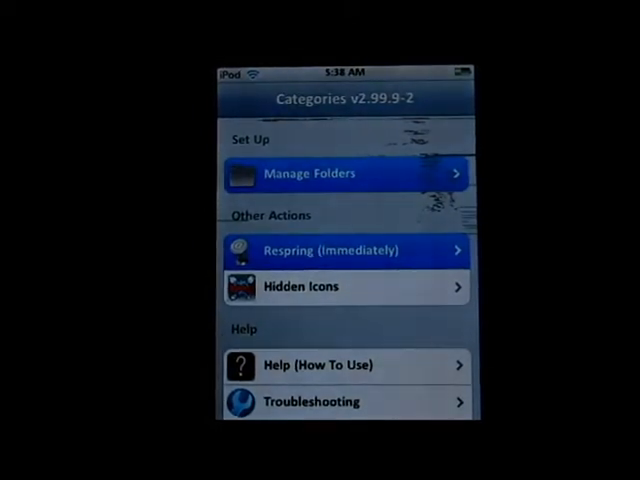
Step: Exit Categories and reopen the Customization folder showing its five apps
click(347, 250)
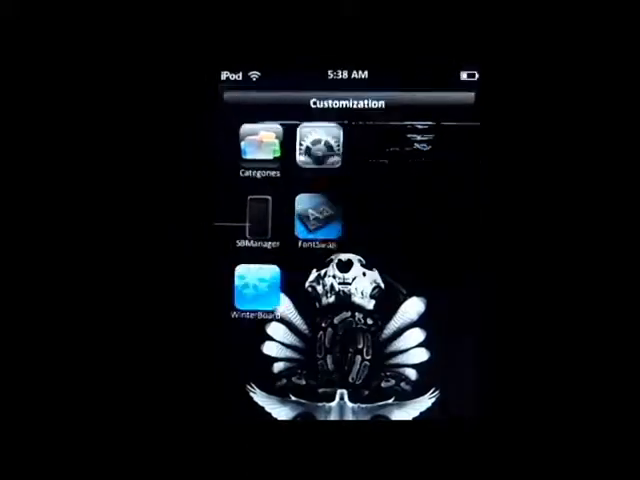
Step: Launch FontSwap from the Customization folder to view its font categories
click(257, 295)
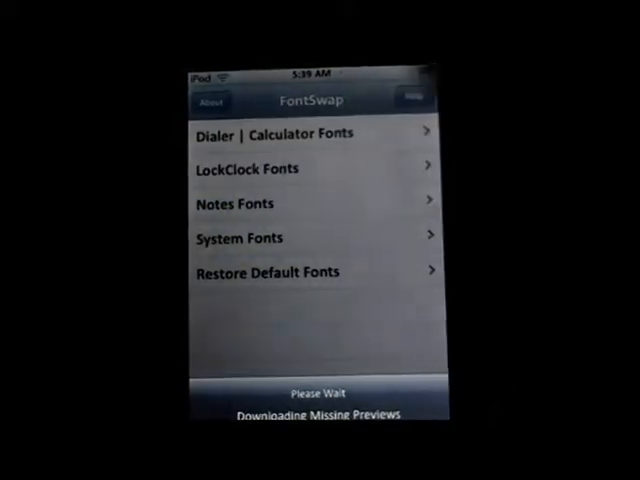
Step: Leave FontSwap and show the SBSettings overlay with storage and memory details
click(233, 203)
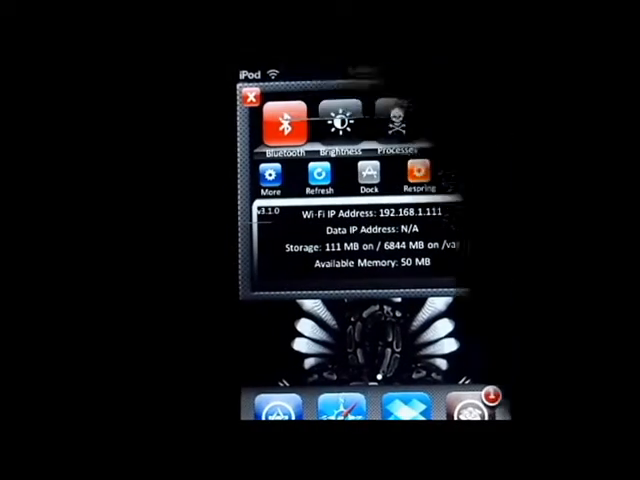
Step: Dismiss the SBSettings panel and open Backgrounder's settings with Global, Overrides and Control
click(251, 94)
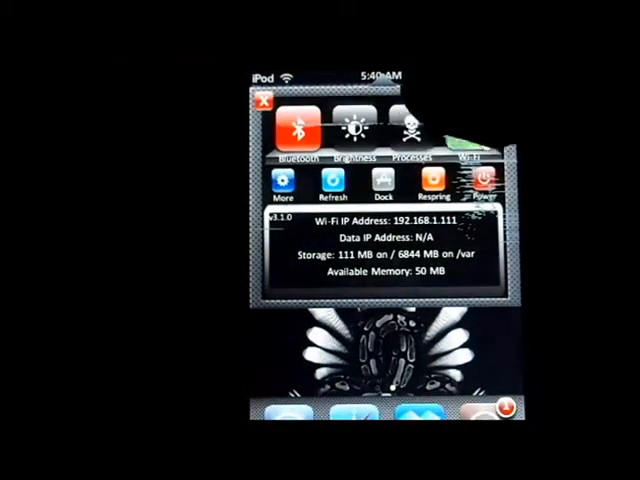
click(470, 127)
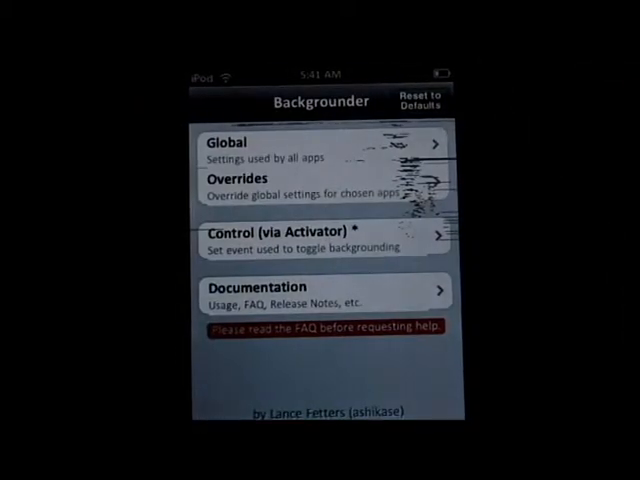
Step: Open Control (via Activator) and review triggers, with Home button Double Press checked
scroll(down, 3)
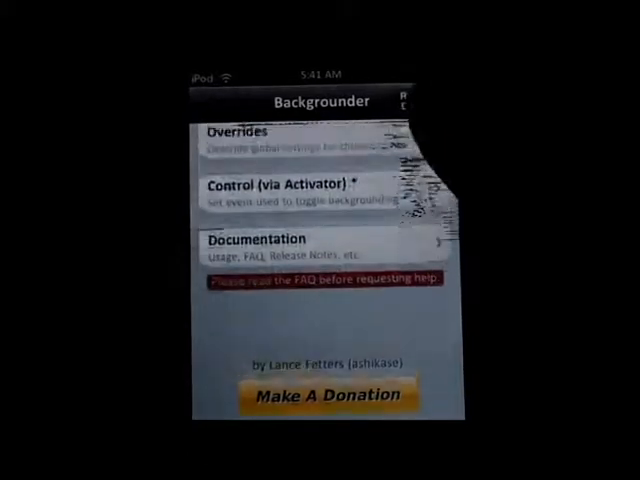
scroll(down, 3)
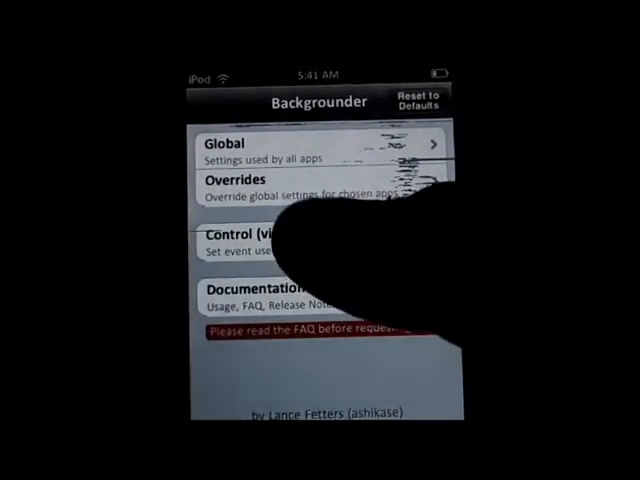
click(250, 235)
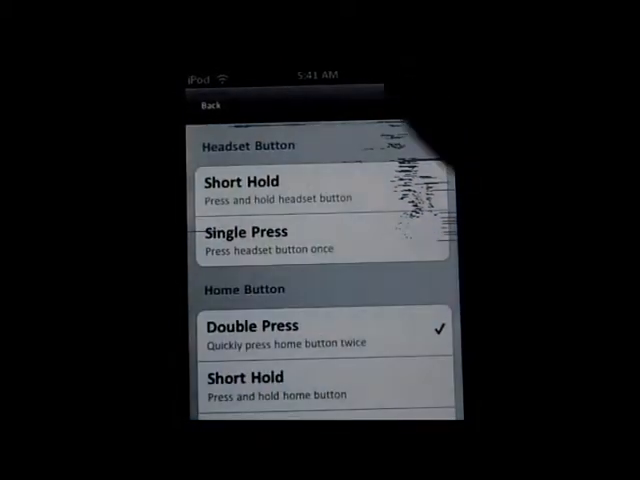
scroll(down, 3)
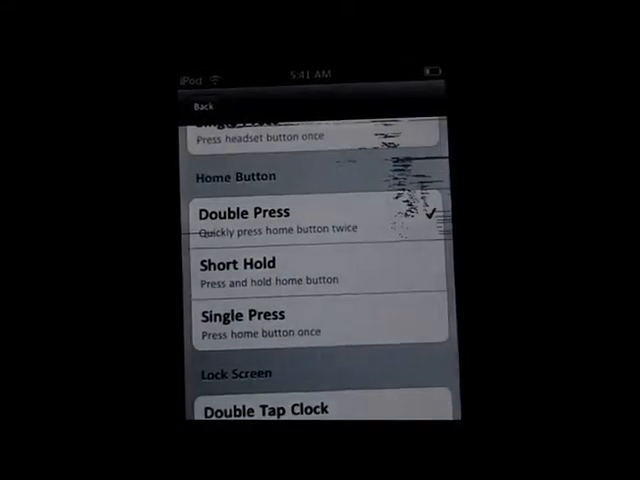